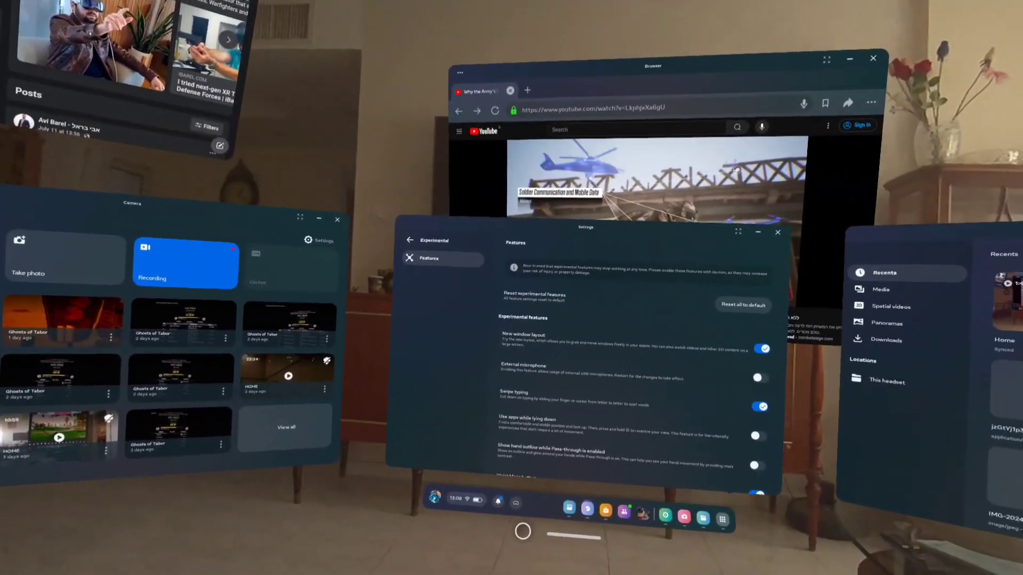
Open Quick Settings from the clock/battery status area on the universal menu bar
click(465, 500)
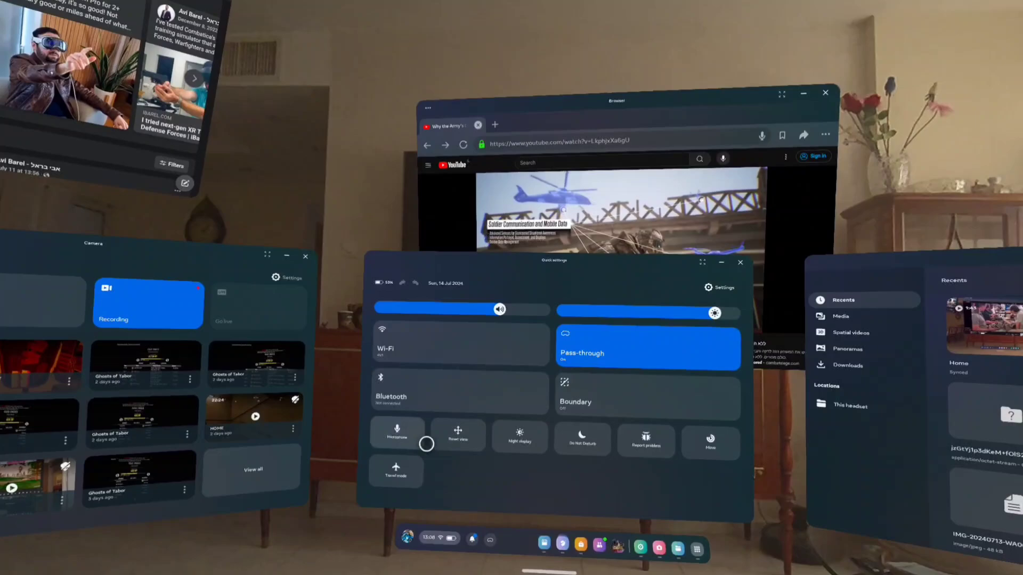